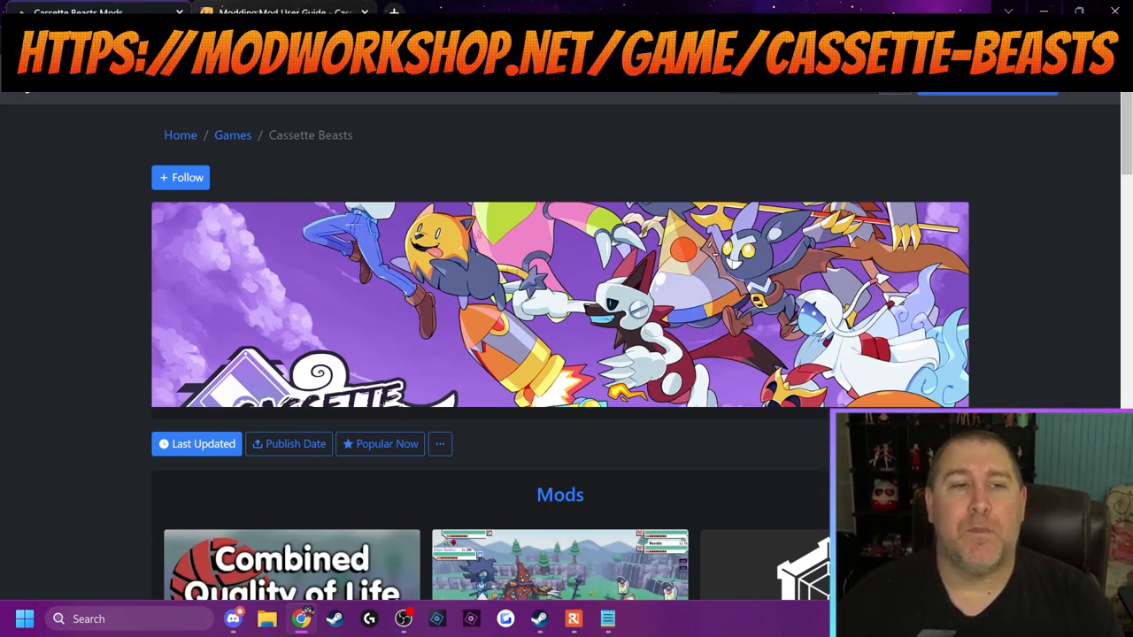
Step: Find the Extra File Slots mod on ModWorkshop and download its zip
{"action": "scroll", "scroll_direction": "down", "scroll_amount": 3}
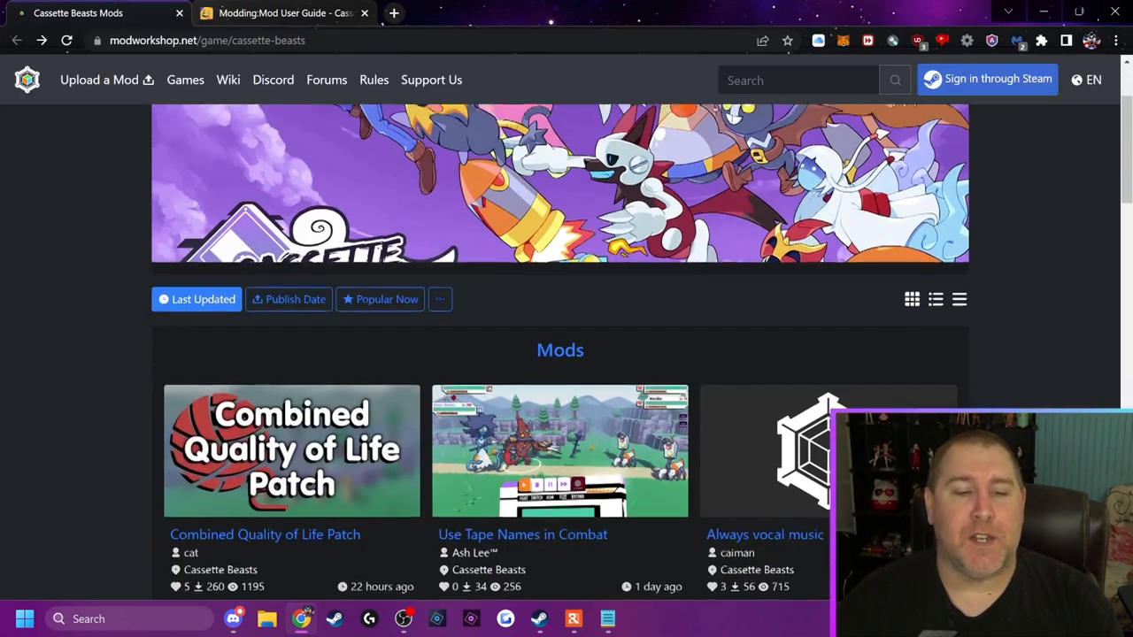
{"action": "scroll", "scroll_direction": "down", "scroll_amount": 3}
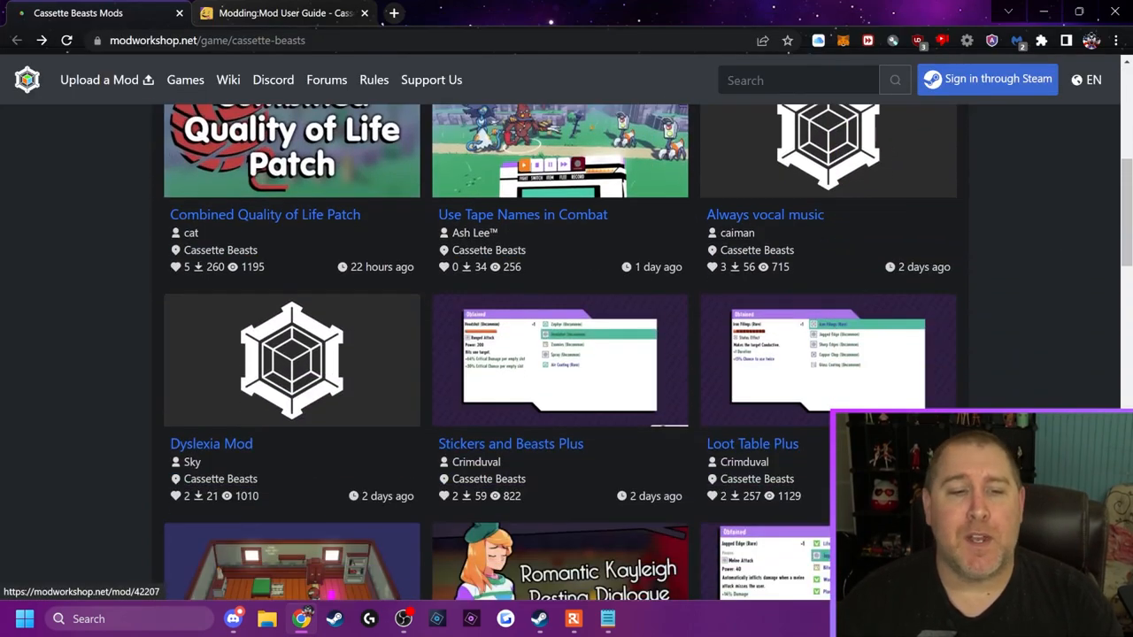
{"action": "scroll", "scroll_direction": "up", "scroll_amount": 3}
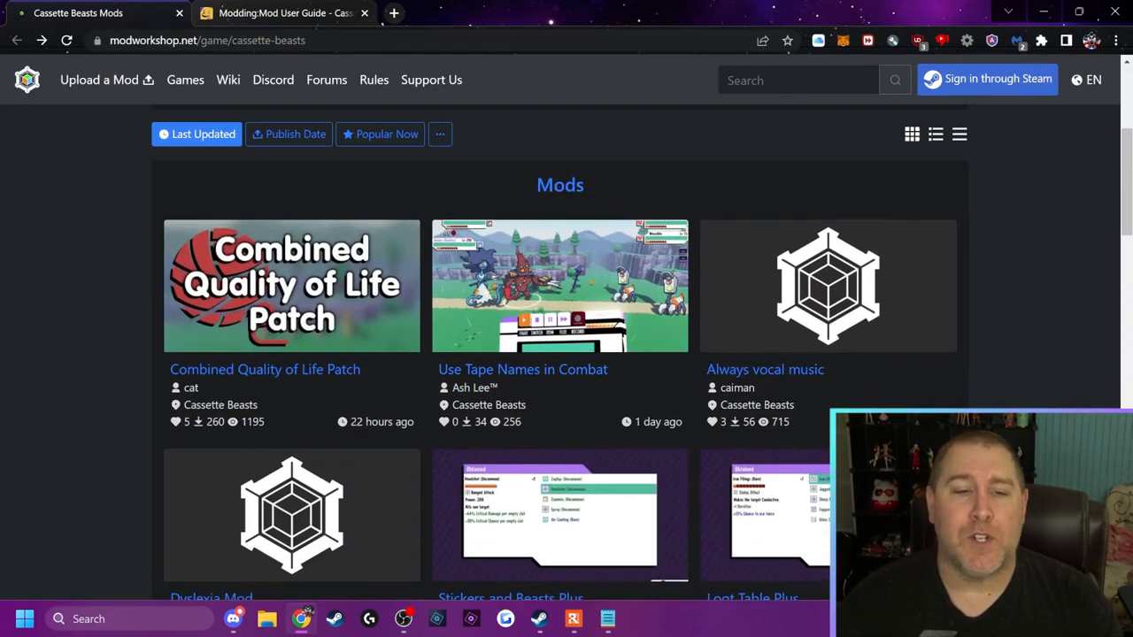
{"action": "scroll", "scroll_direction": "down", "scroll_amount": 3}
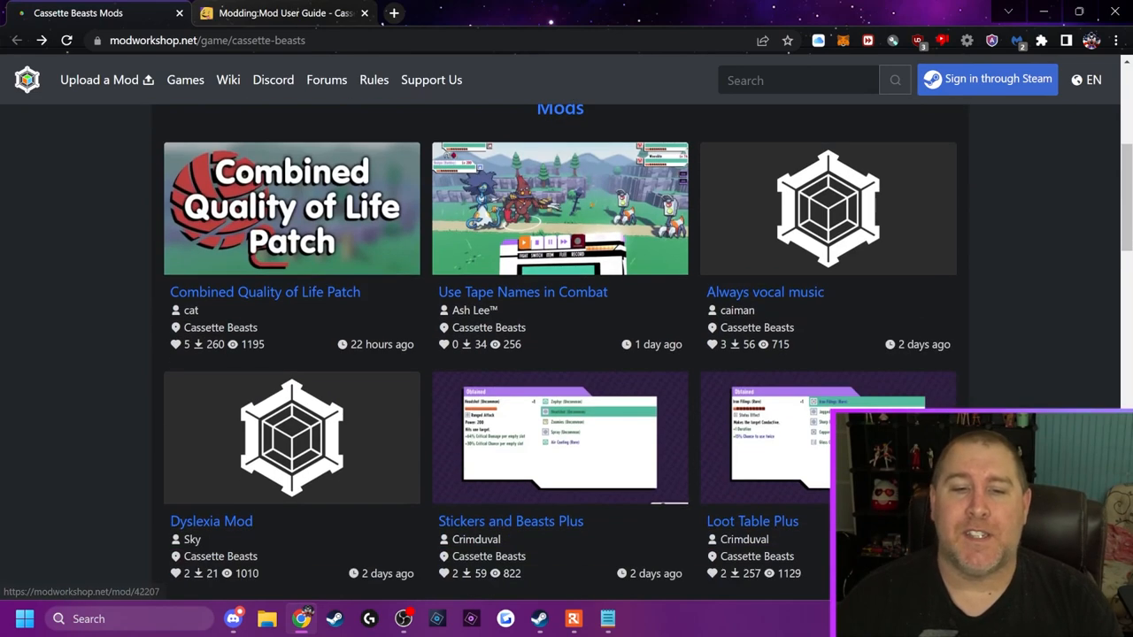
{"action": "scroll", "scroll_direction": "down", "scroll_amount": 3}
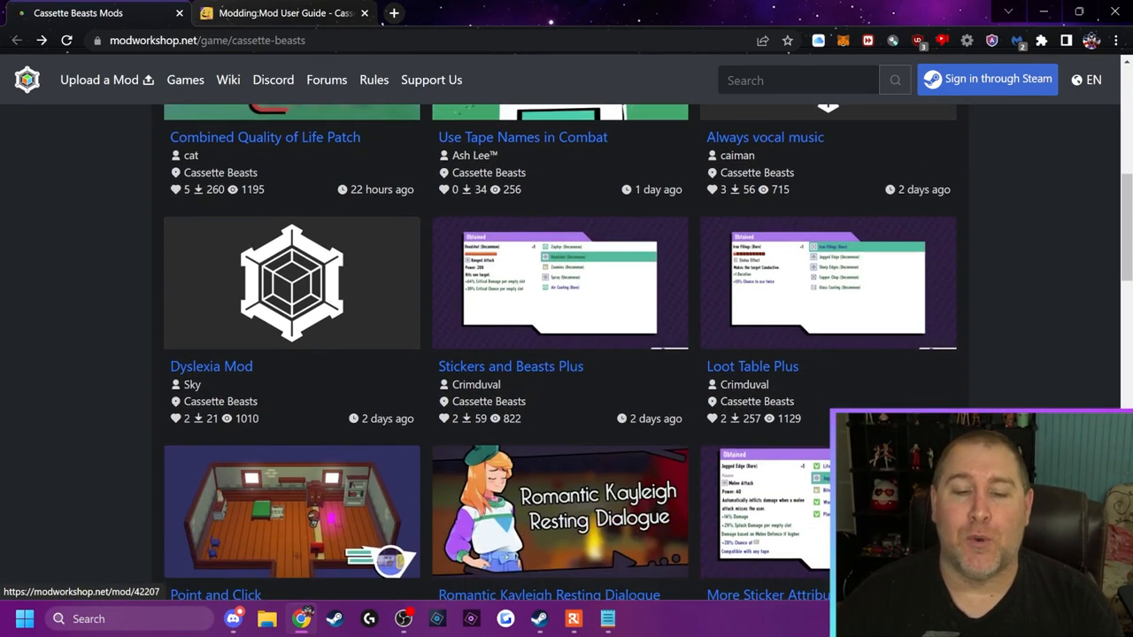
{"action": "scroll", "scroll_direction": "down", "scroll_amount": 3}
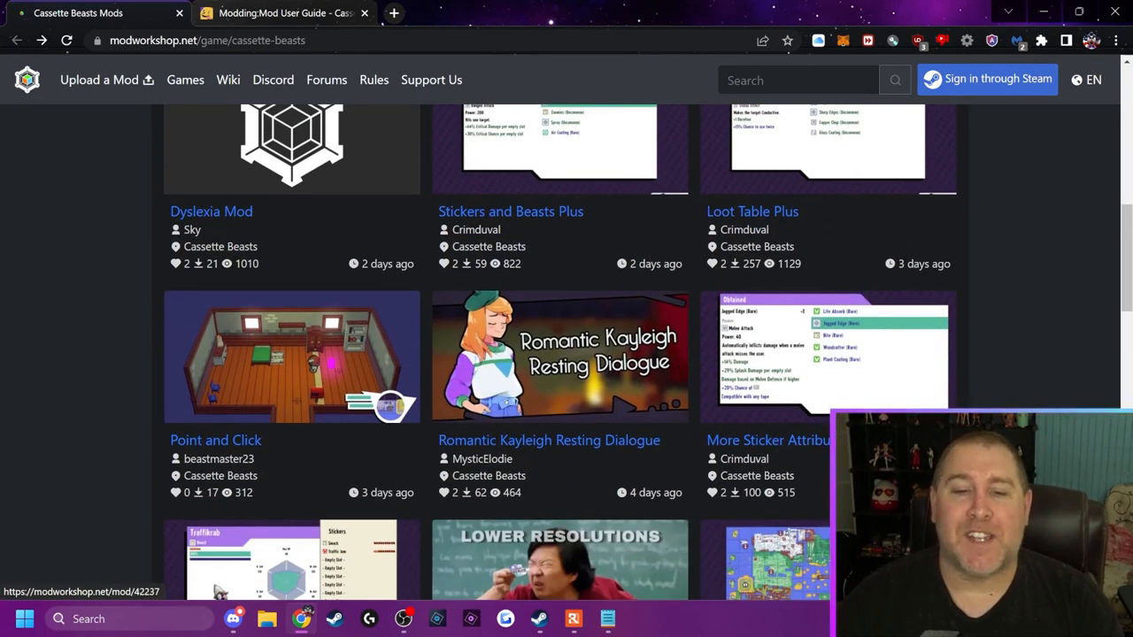
{"action": "mouse_move", "coordinate": [549, 439]}
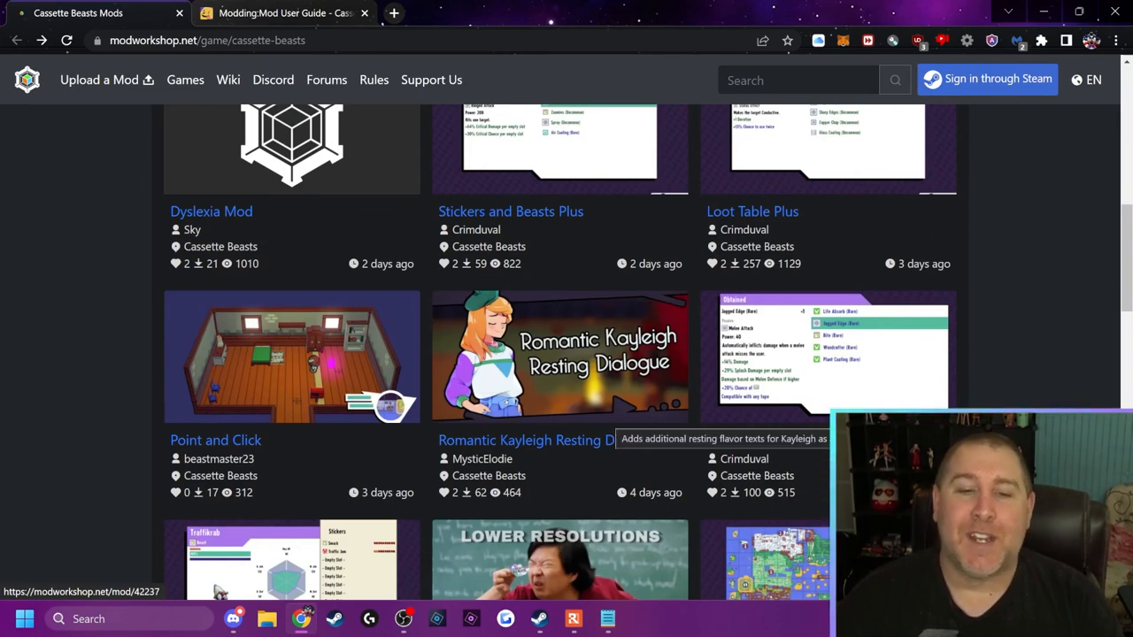
{"action": "scroll", "scroll_direction": "down", "scroll_amount": 3}
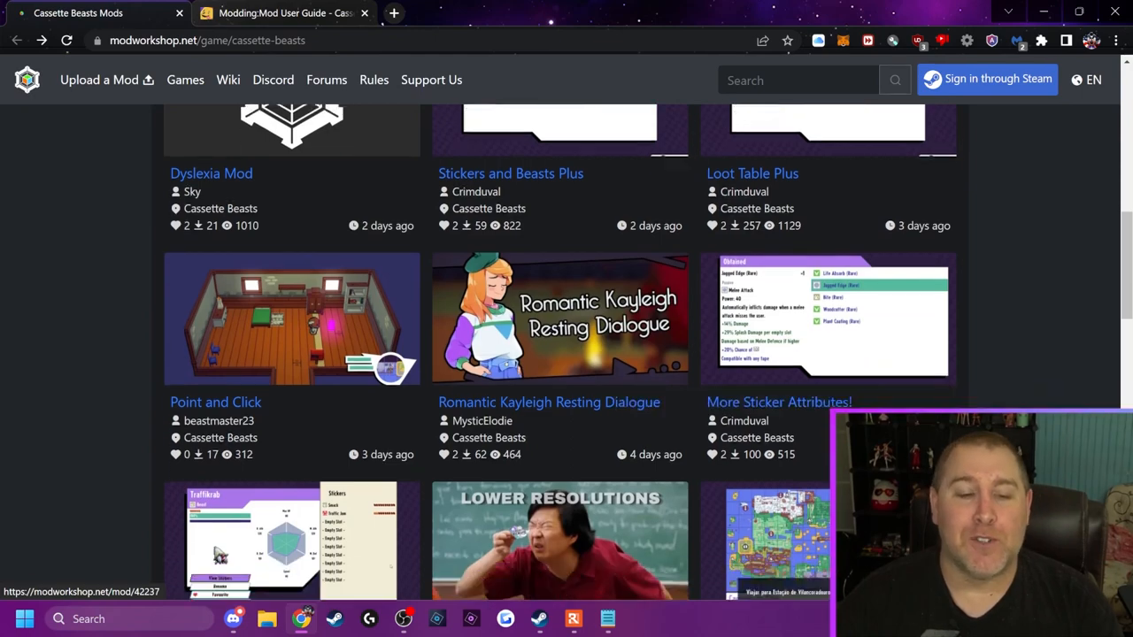
{"action": "scroll", "scroll_direction": "down", "scroll_amount": 3}
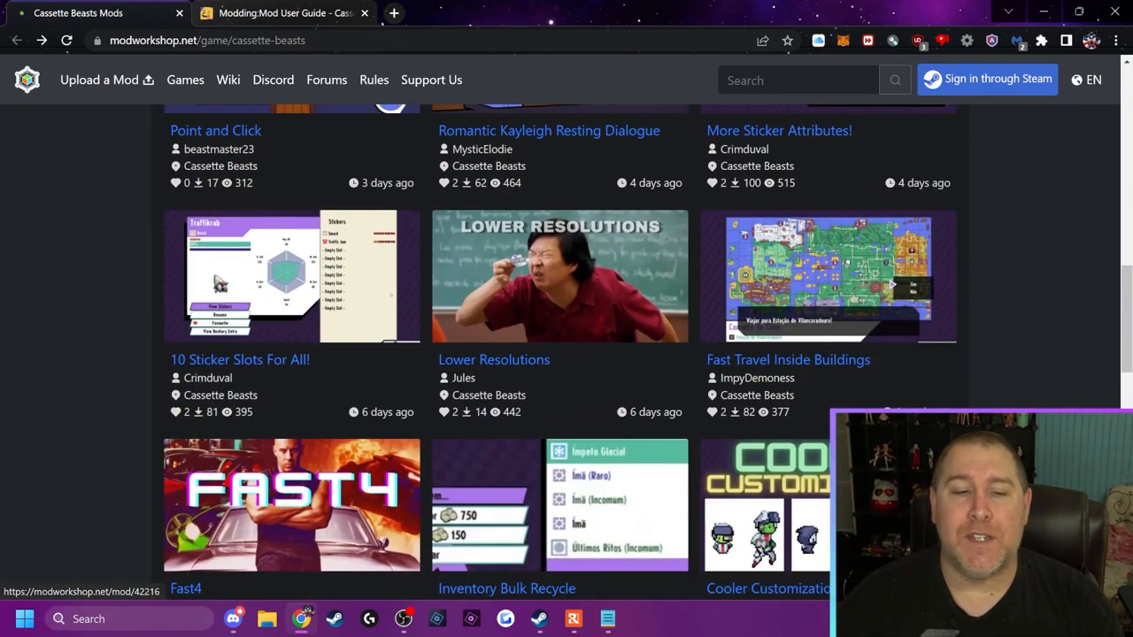
{"action": "scroll", "scroll_direction": "down", "scroll_amount": 3}
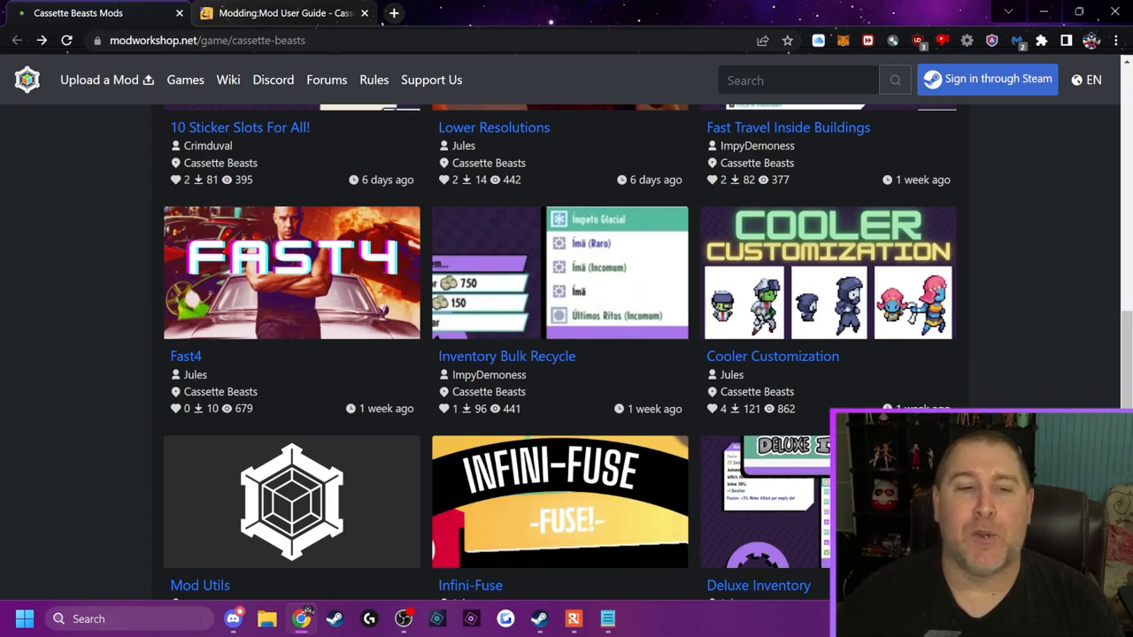
{"action": "scroll", "scroll_direction": "down", "scroll_amount": 3}
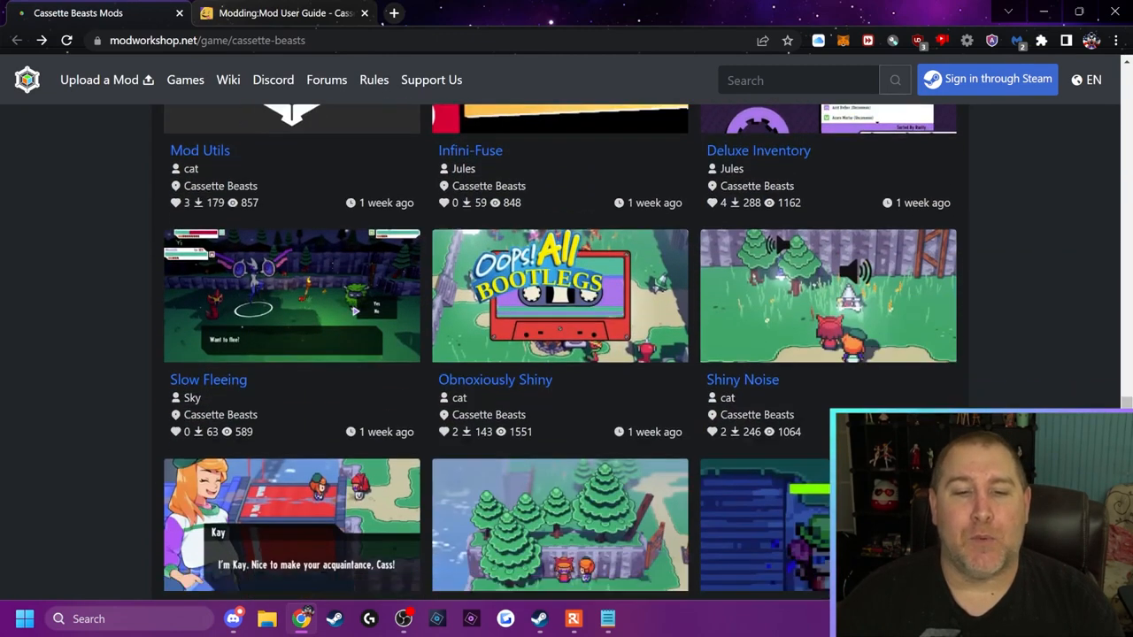
{"action": "scroll", "scroll_direction": "down", "scroll_amount": 3}
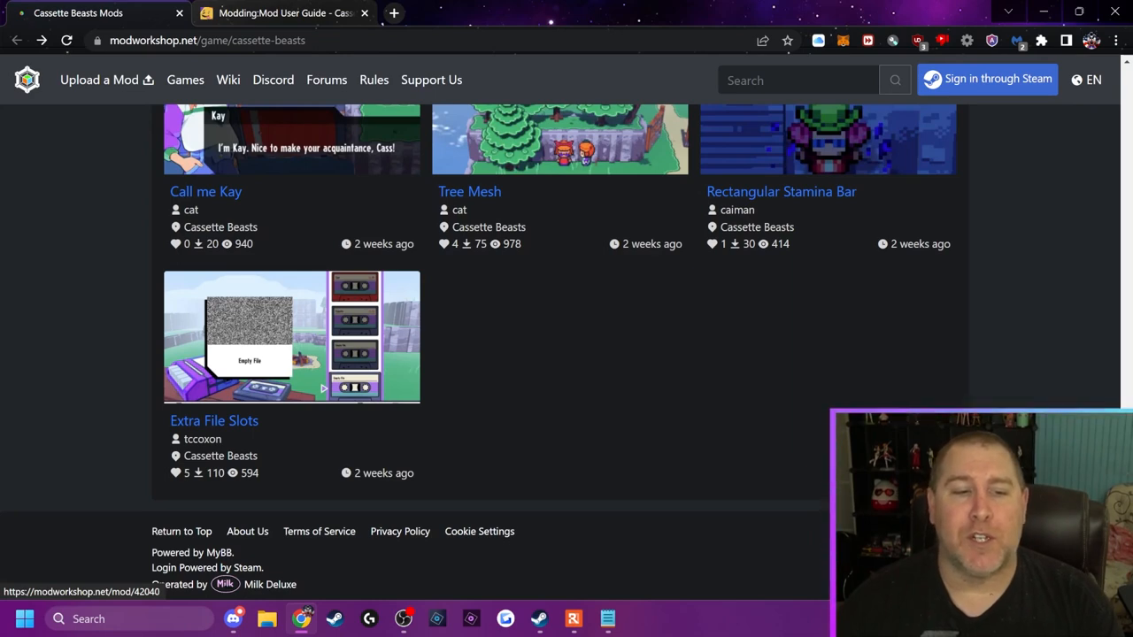
{"action": "left_click", "coordinate": [214, 421]}
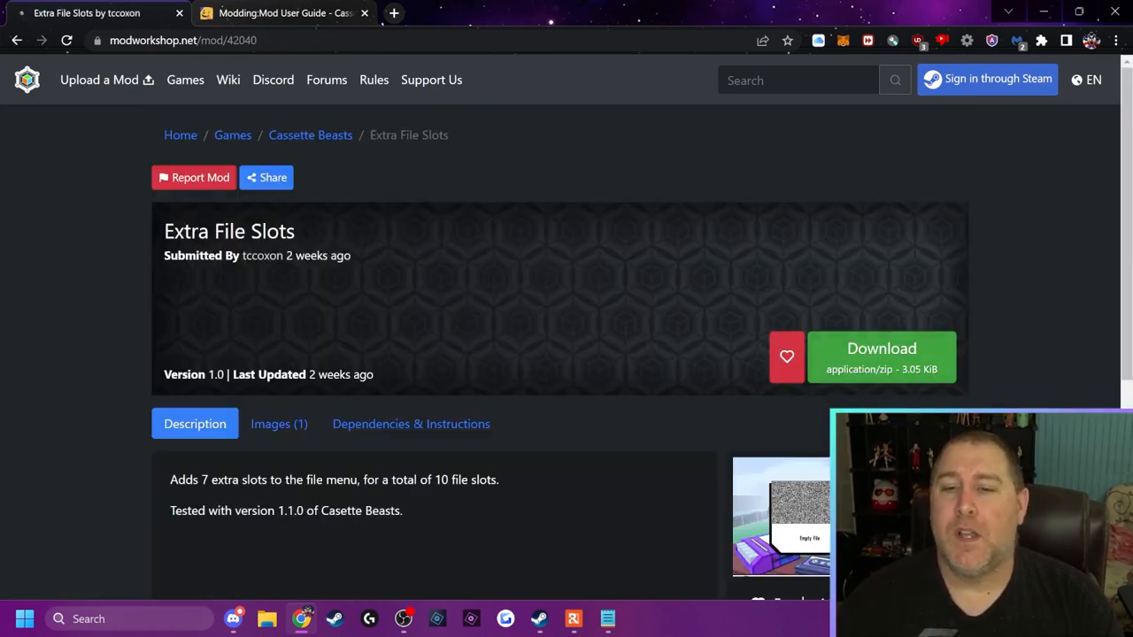
{"action": "left_click", "coordinate": [882, 358]}
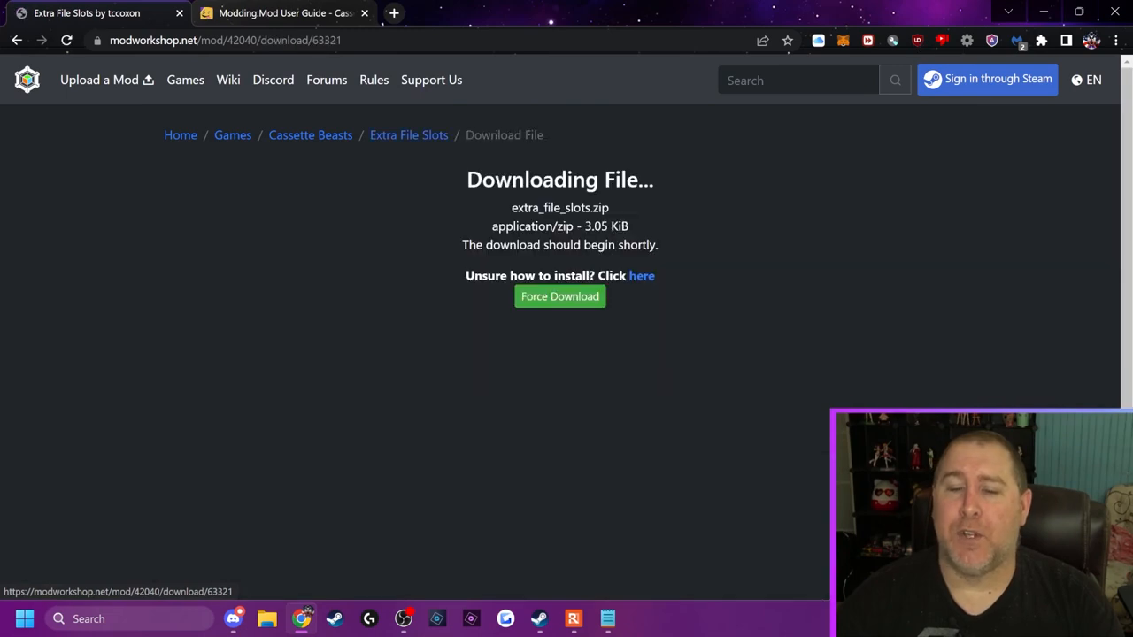
Step: Show the downloaded mod zip in the Downloads folder and select it
{"action": "left_click", "coordinate": [266, 620]}
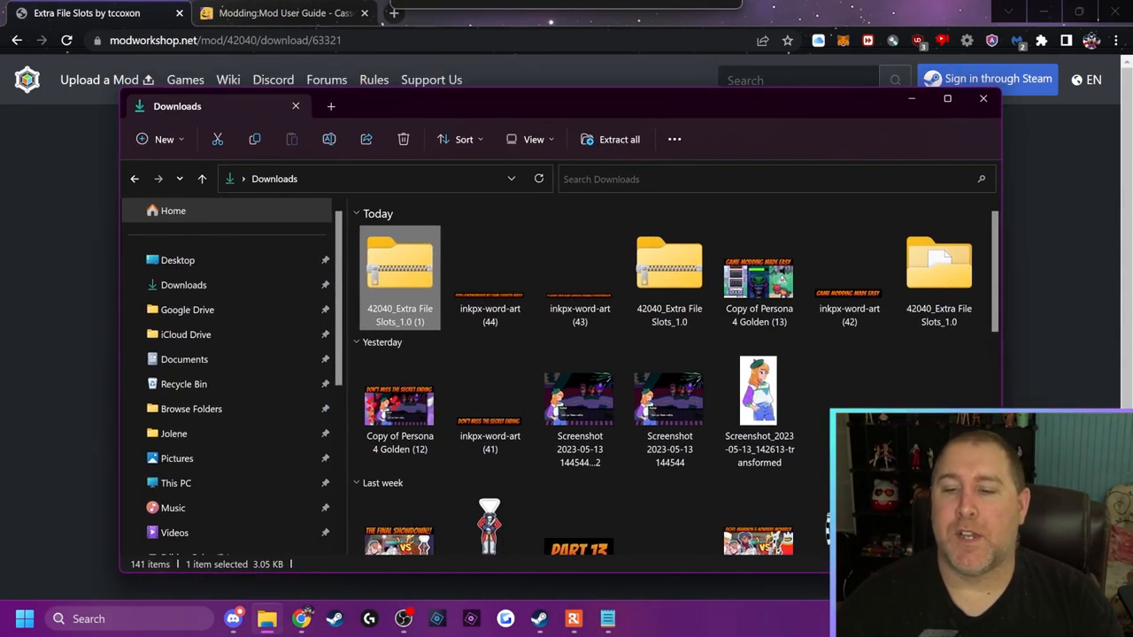
{"action": "left_click", "coordinate": [581, 398]}
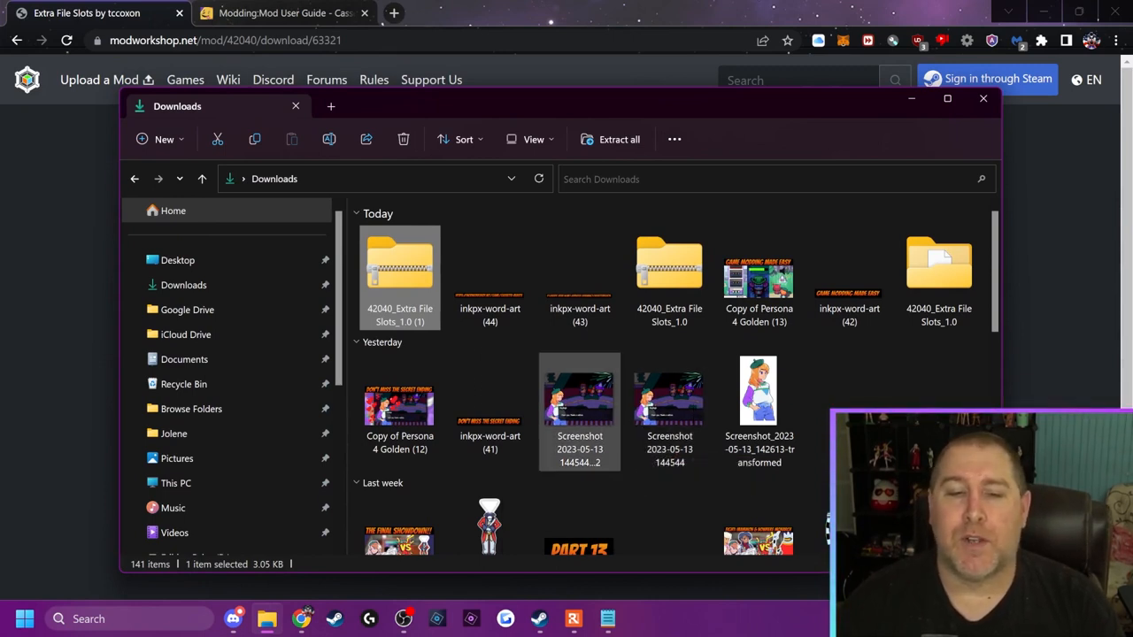
{"action": "mouse_move", "coordinate": [580, 398]}
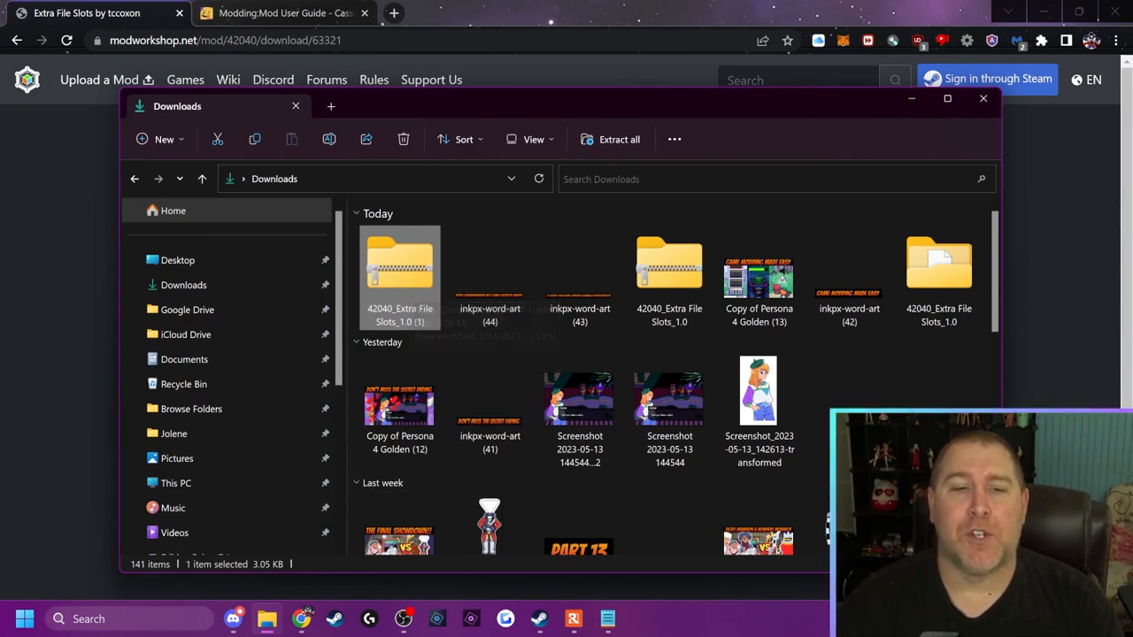
{"action": "mouse_move", "coordinate": [400, 274]}
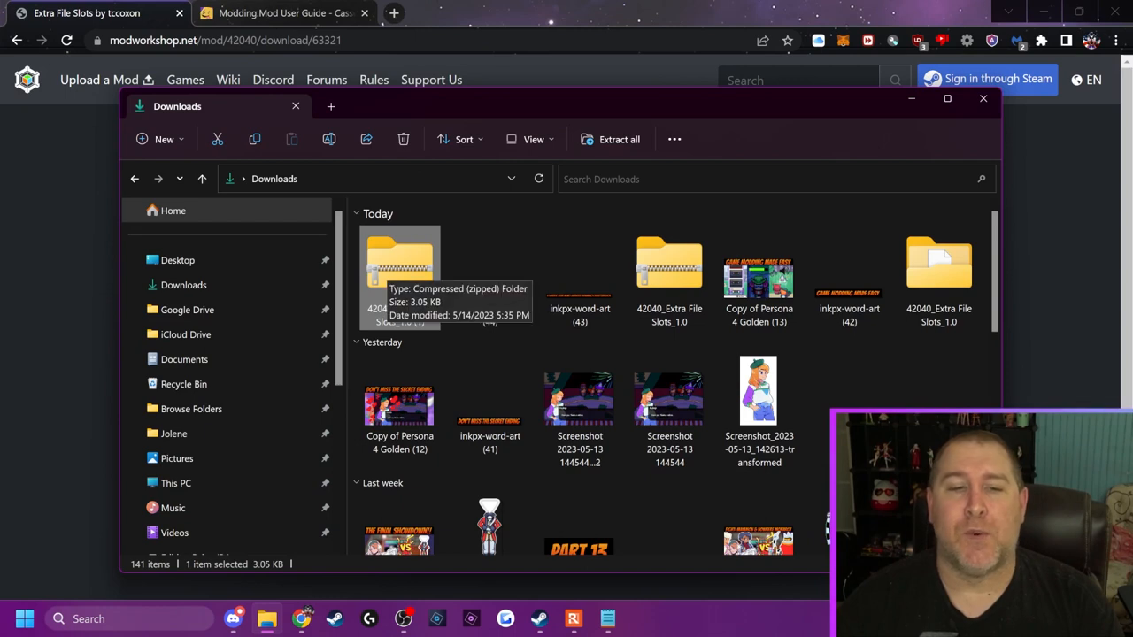
Step: Extract the mod zip's contents and return to the Downloads folder
{"action": "right_click", "coordinate": [400, 269]}
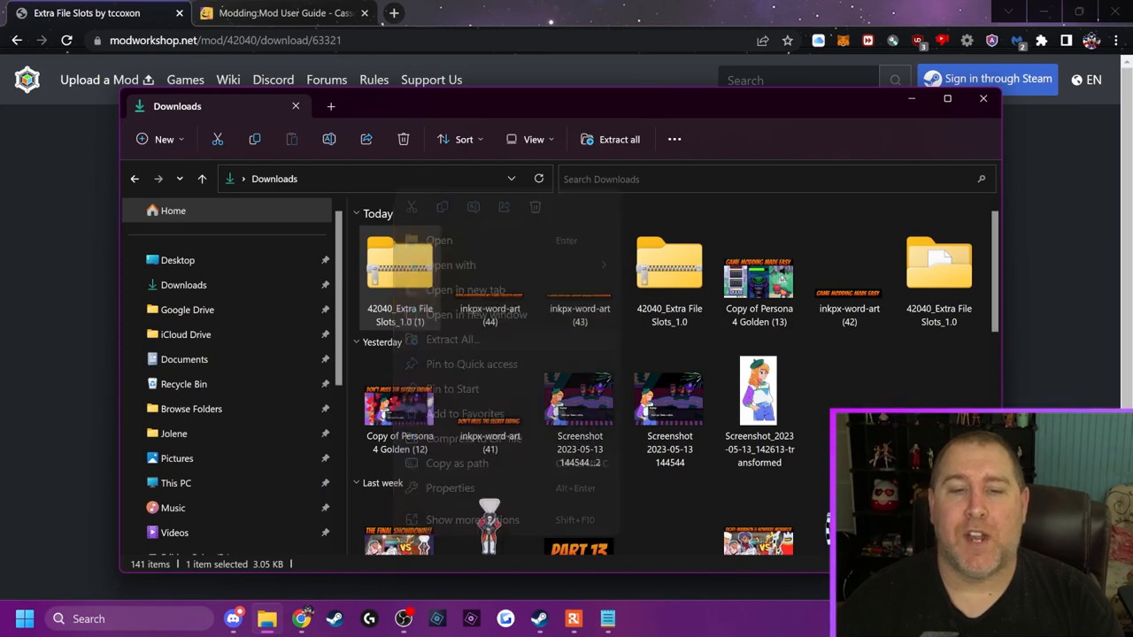
{"action": "left_click", "coordinate": [454, 340]}
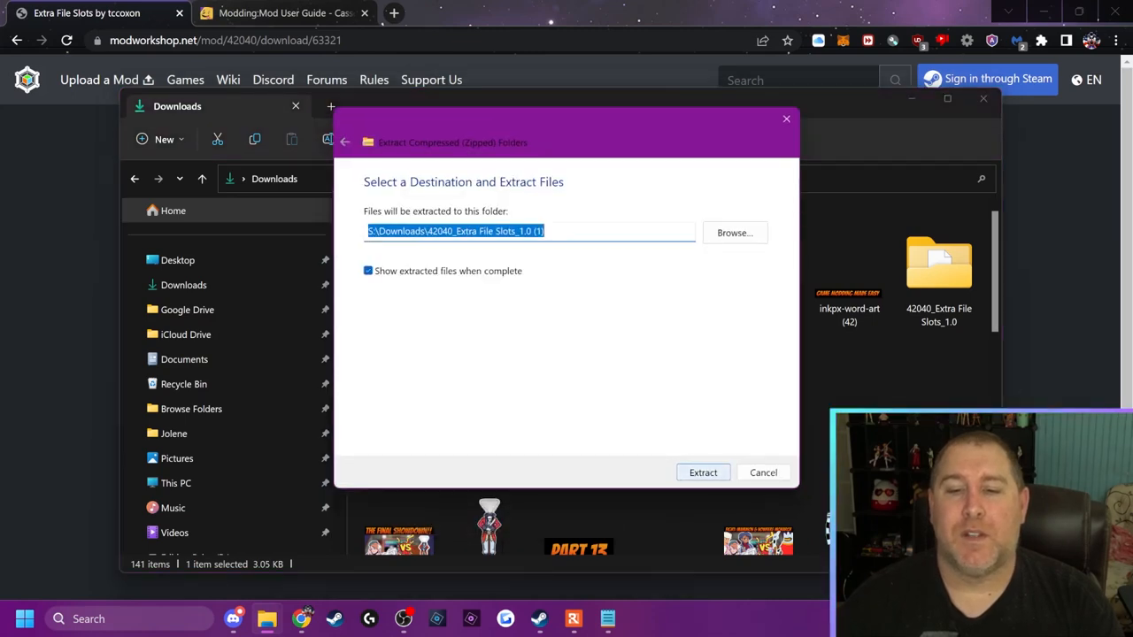
{"action": "left_click", "coordinate": [702, 471]}
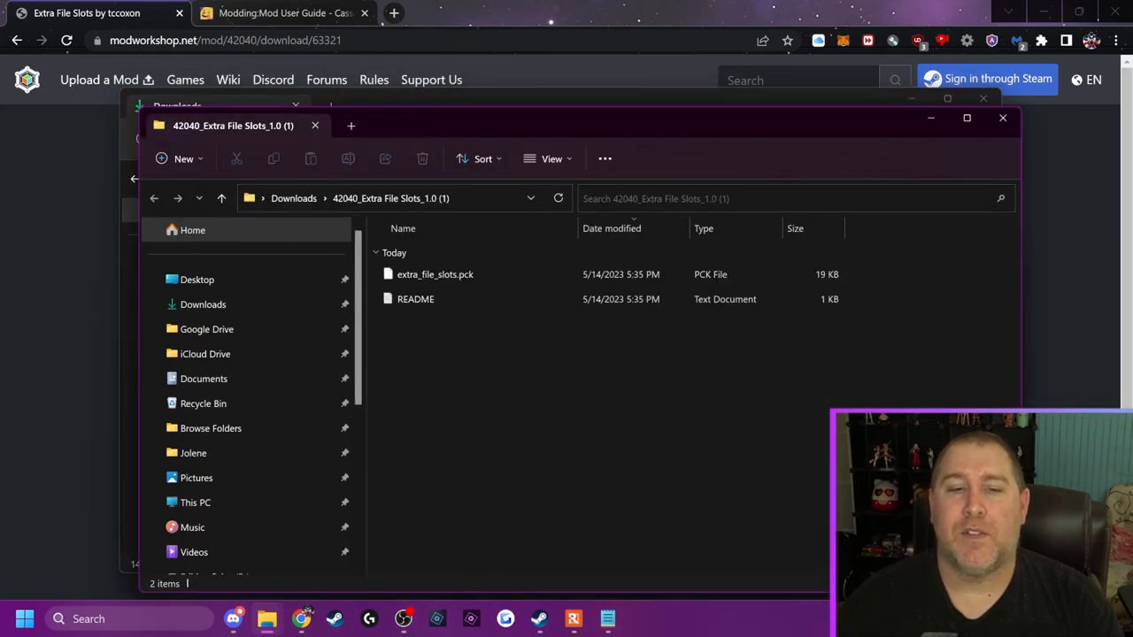
{"action": "mouse_move", "coordinate": [222, 199]}
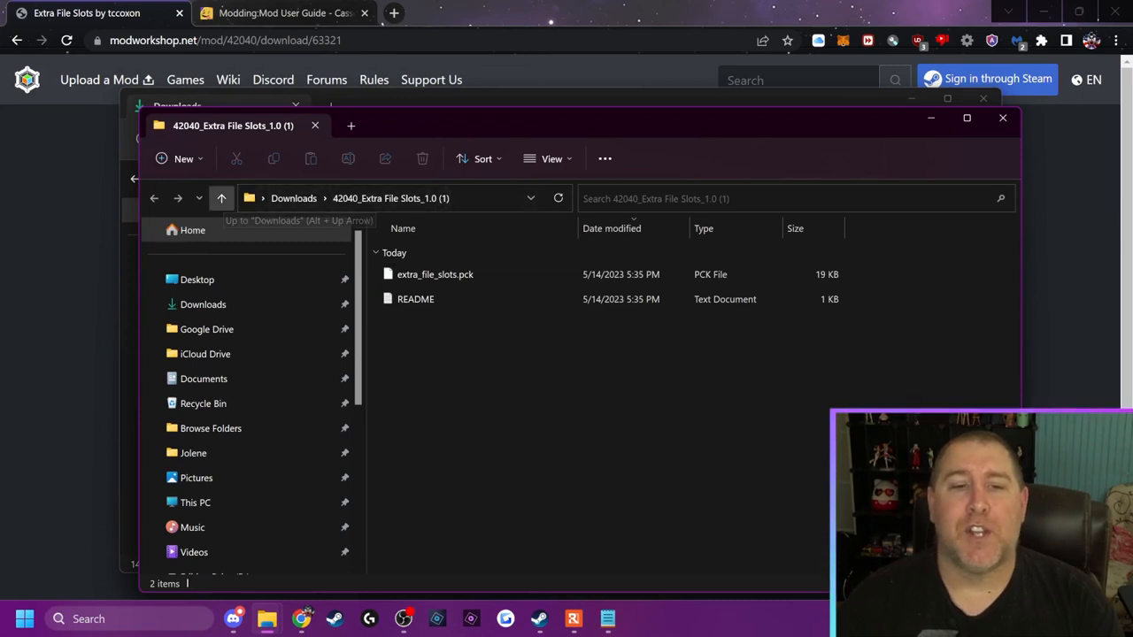
{"action": "left_click", "coordinate": [221, 198]}
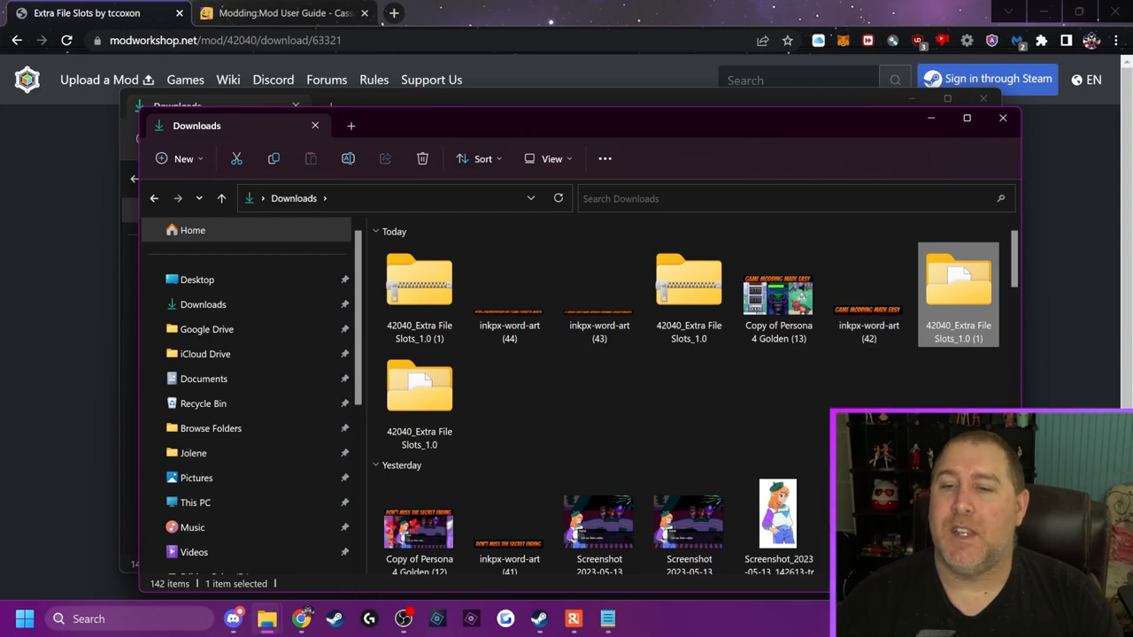
{"action": "mouse_move", "coordinate": [958, 292]}
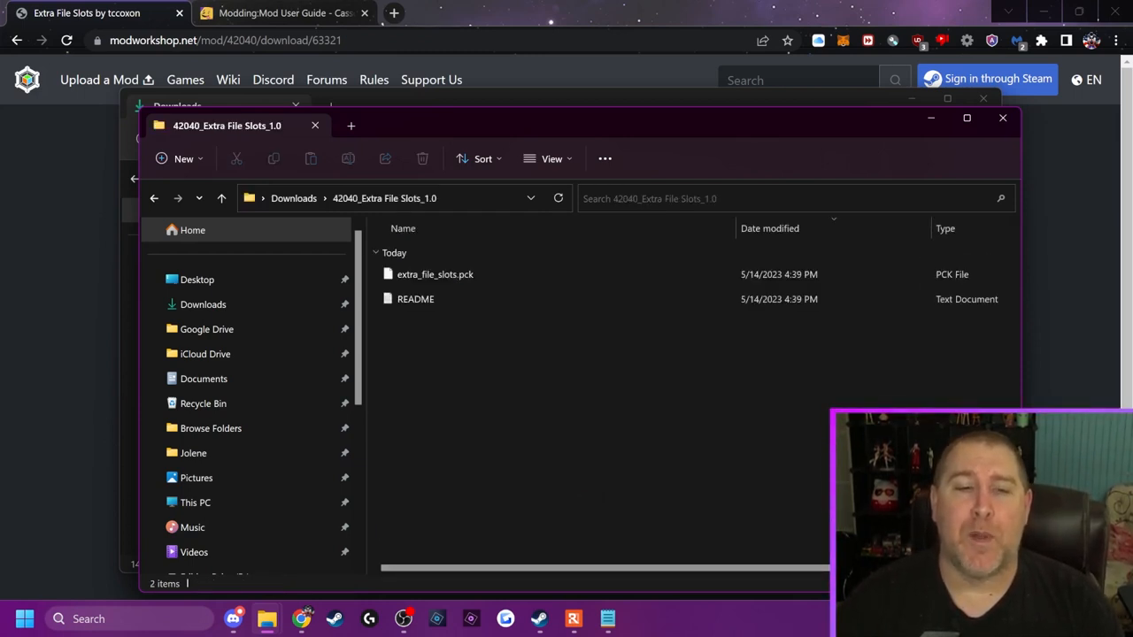
Step: Read the mod's README in Notepad and select its wiki installation guide link
{"action": "left_click", "coordinate": [415, 299]}
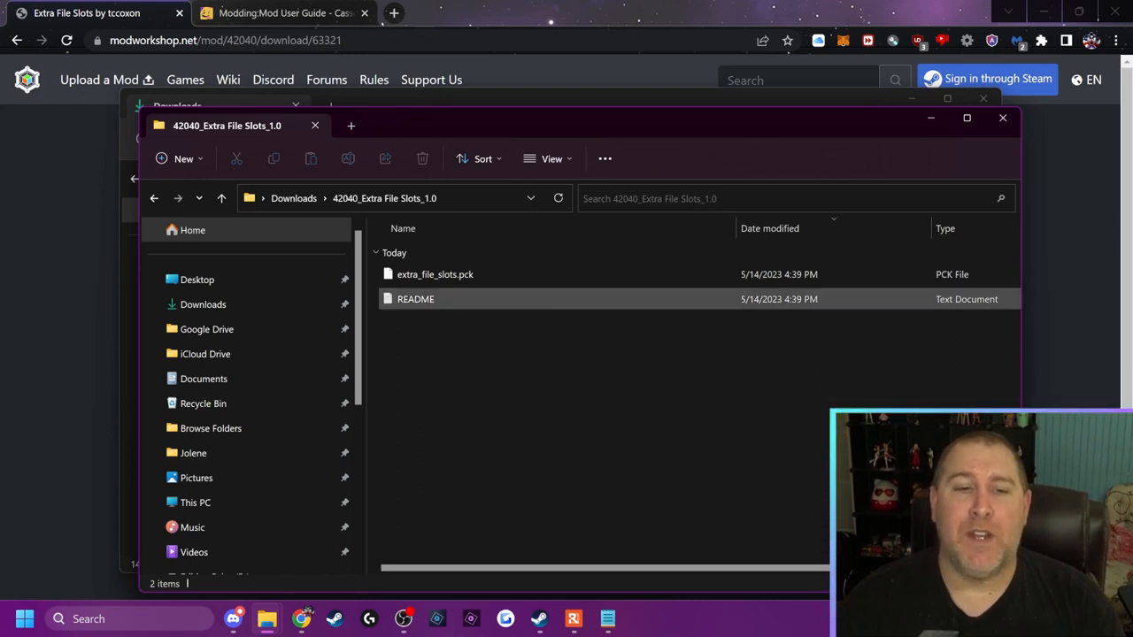
{"action": "left_click", "coordinate": [414, 297]}
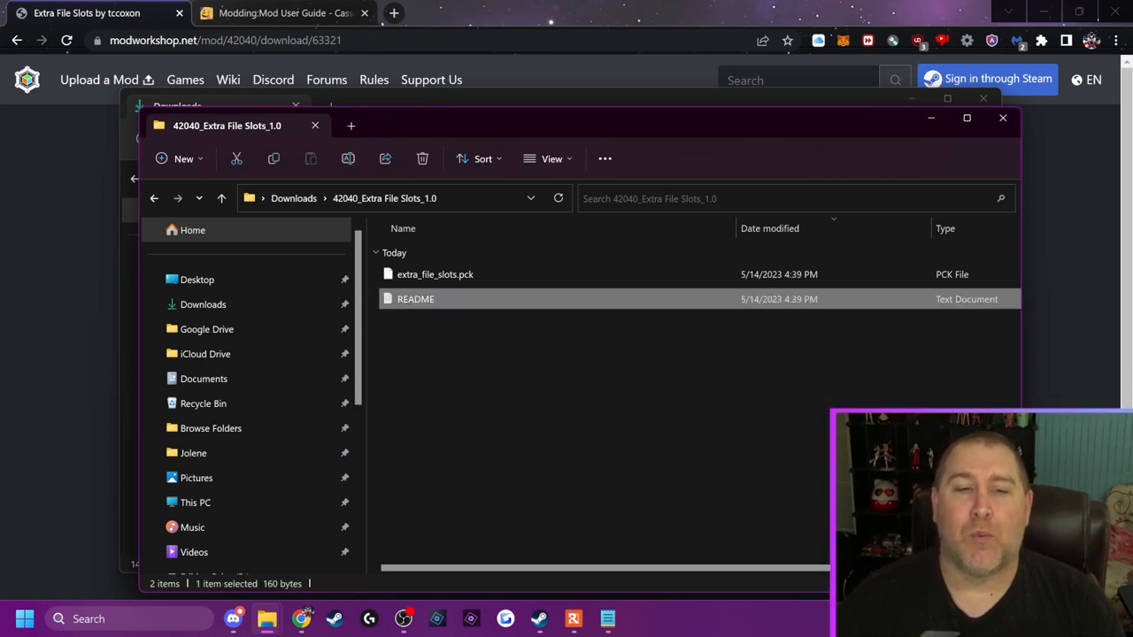
{"action": "double_click", "coordinate": [414, 297]}
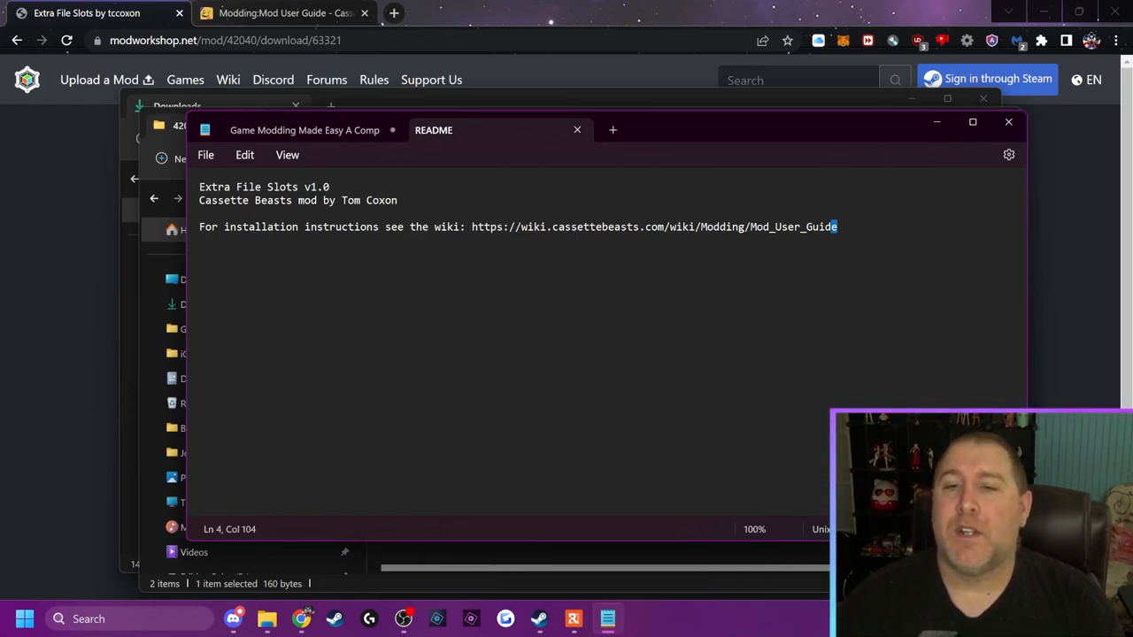
{"action": "double_click", "coordinate": [653, 227]}
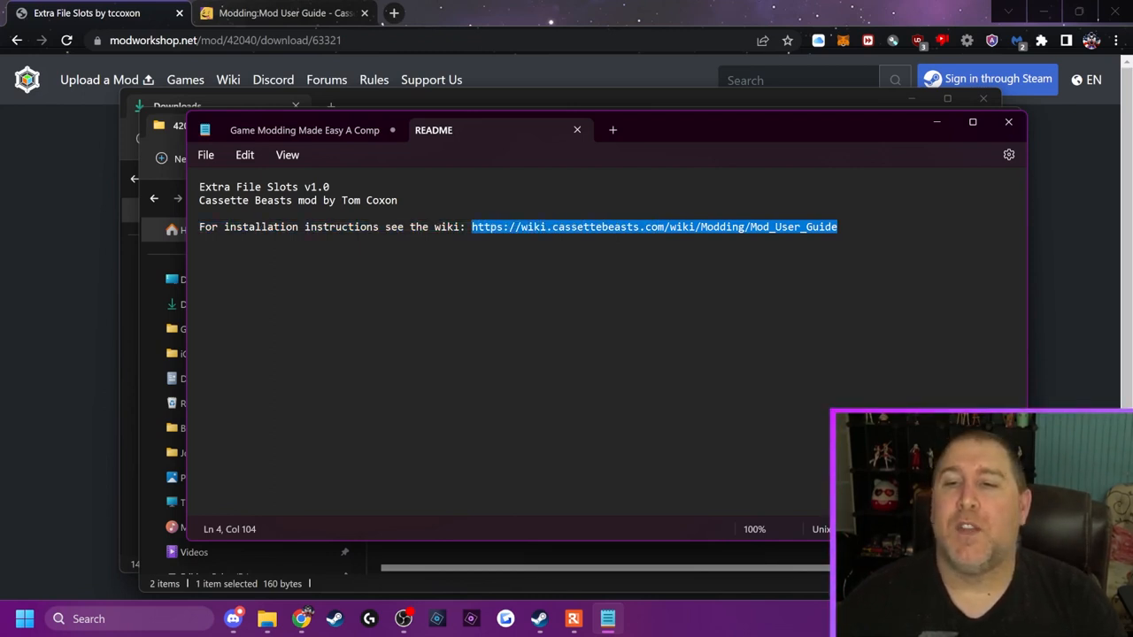
{"action": "mouse_move", "coordinate": [937, 120]}
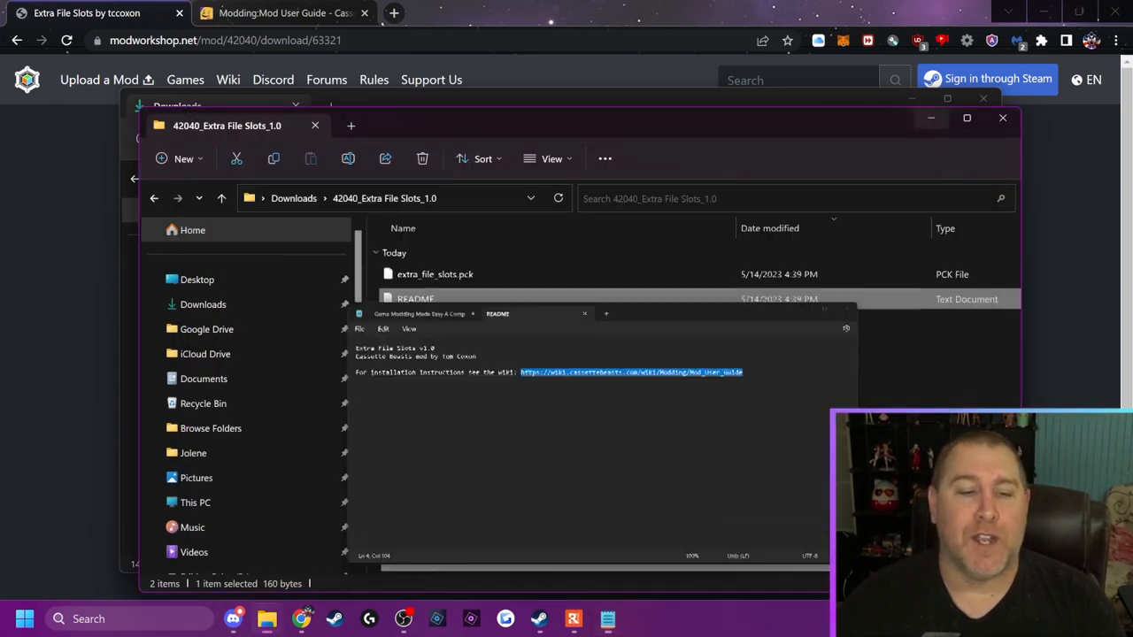
Step: Navigate to %appdata%\Roaming\CassetteBeasts via Windows search
{"action": "left_click", "coordinate": [585, 314]}
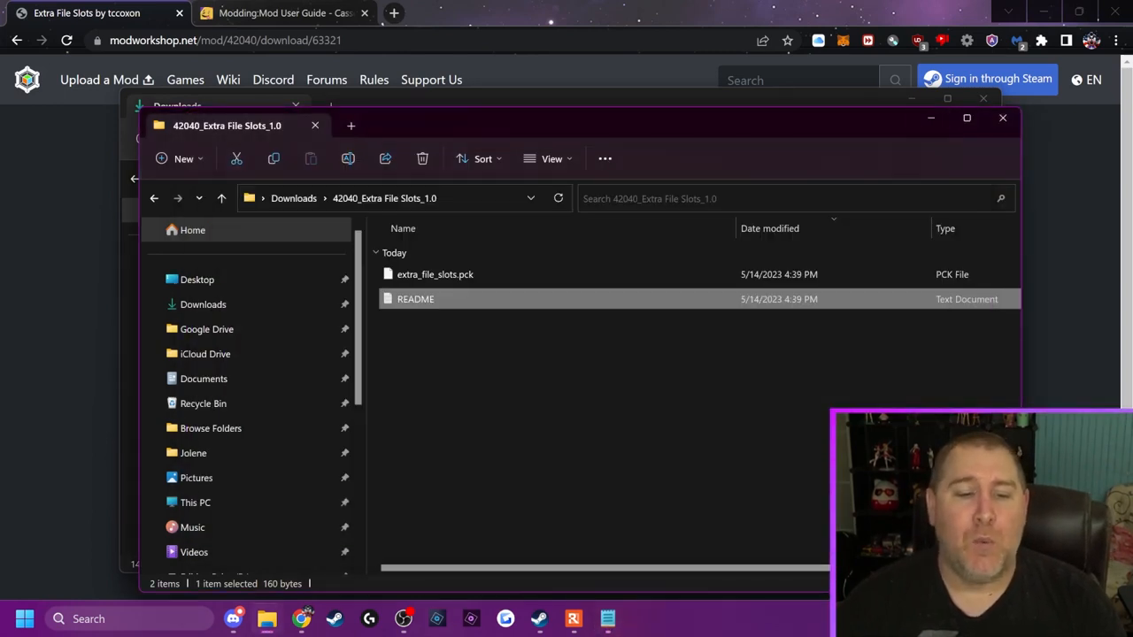
{"action": "mouse_move", "coordinate": [436, 273]}
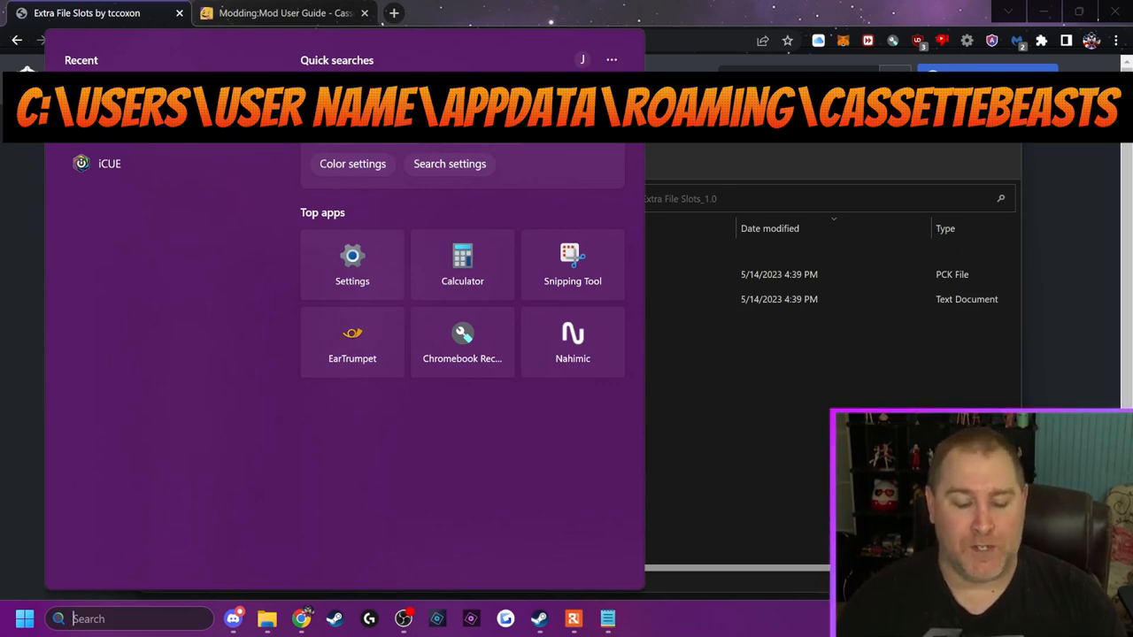
{"action": "type", "text": "ta\\Roaming\\CassetteBeasts"}
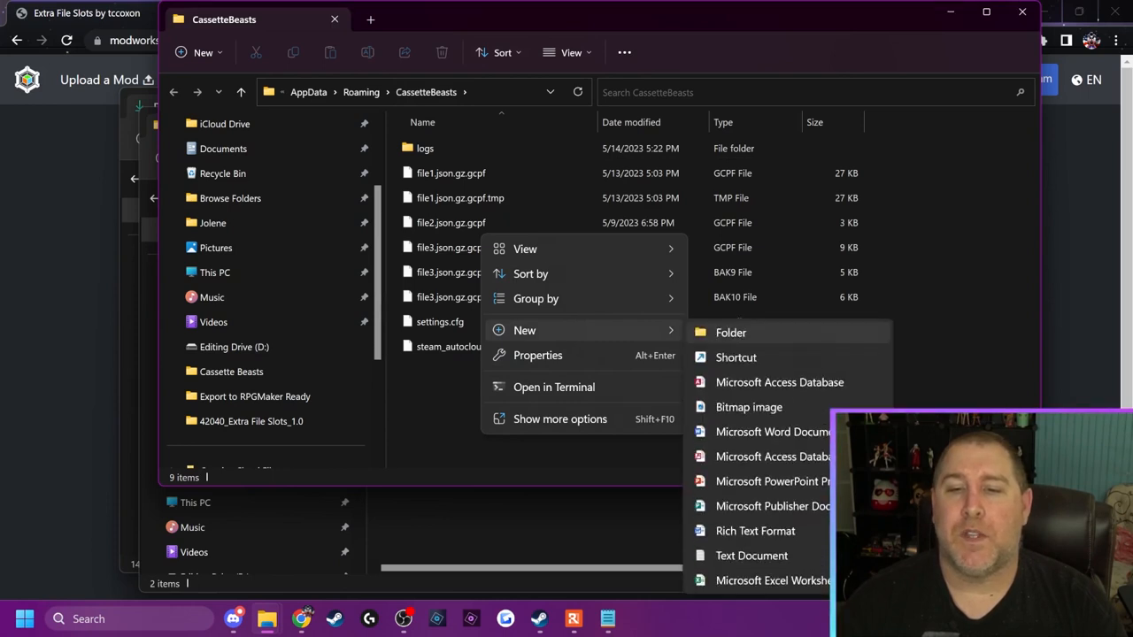
Step: Create a new folder named mods in CassetteBeasts and go into it
{"action": "left_click", "coordinate": [729, 333]}
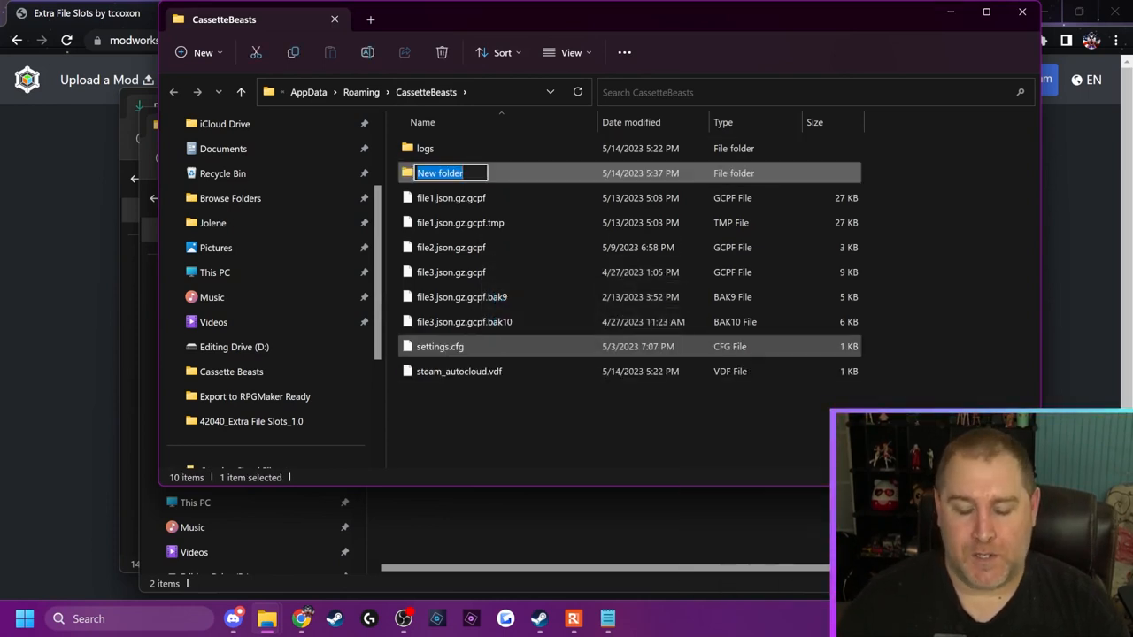
{"action": "type", "text": "mods"}
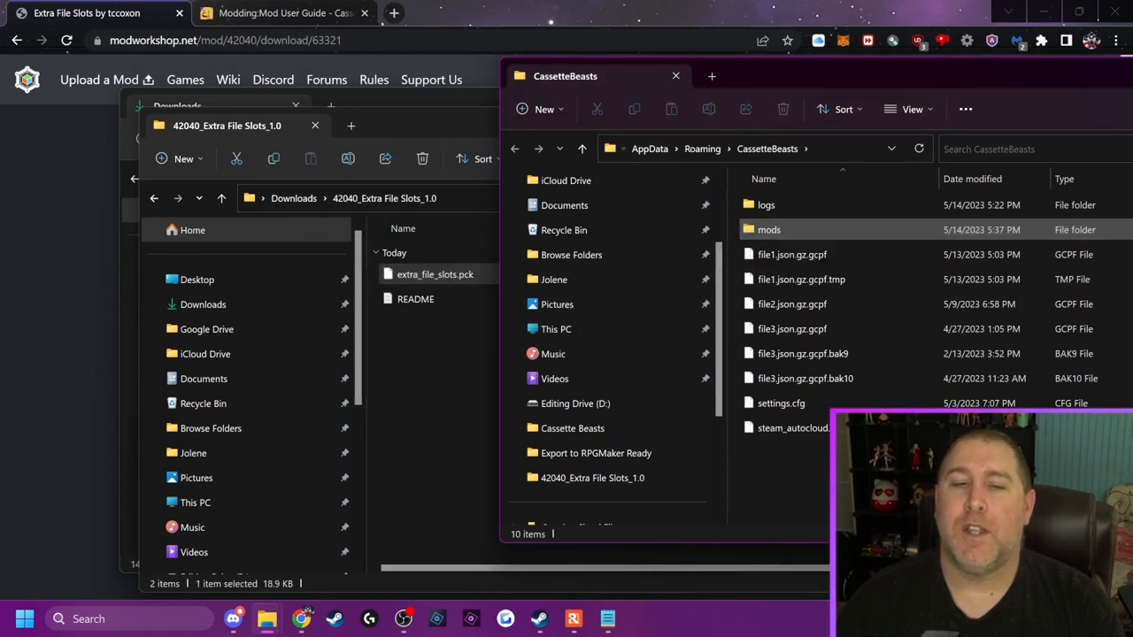
{"action": "double_click", "coordinate": [769, 230]}
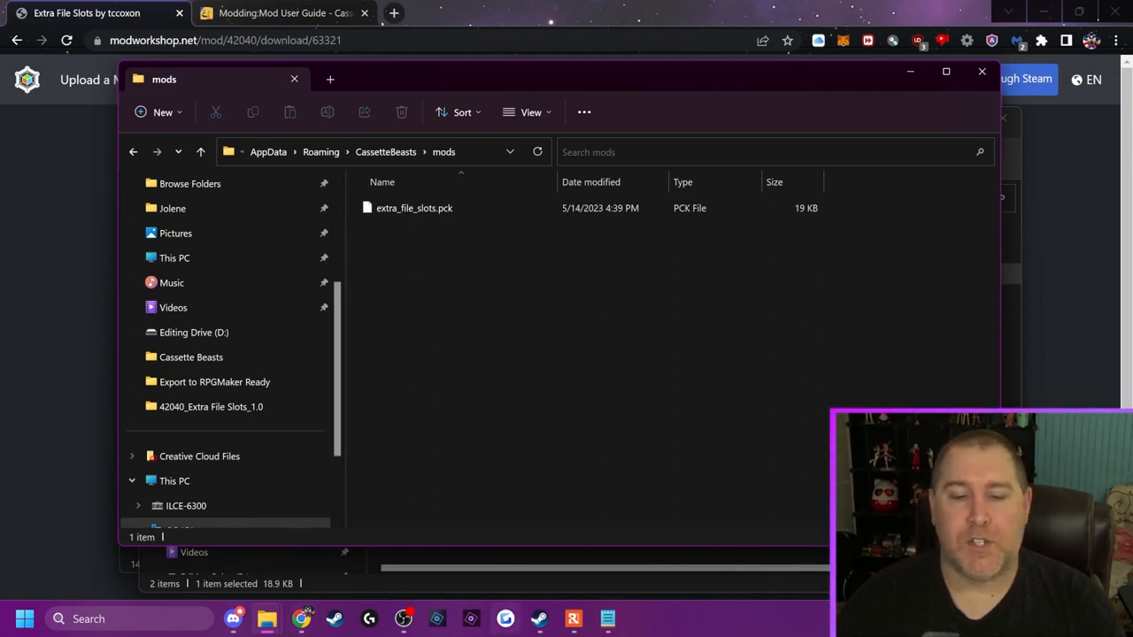
{"action": "right_click", "coordinate": [538, 619]}
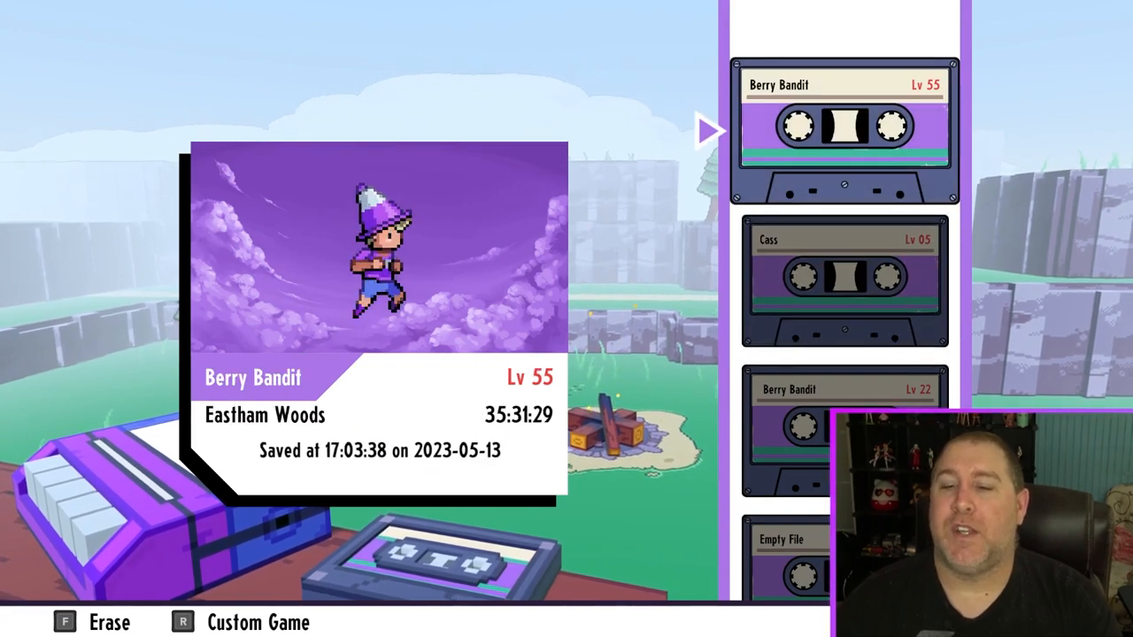
Step: Scroll down the title-screen save list to reveal the additional Empty File slots
{"action": "scroll", "scroll_direction": "down", "scroll_amount": 3}
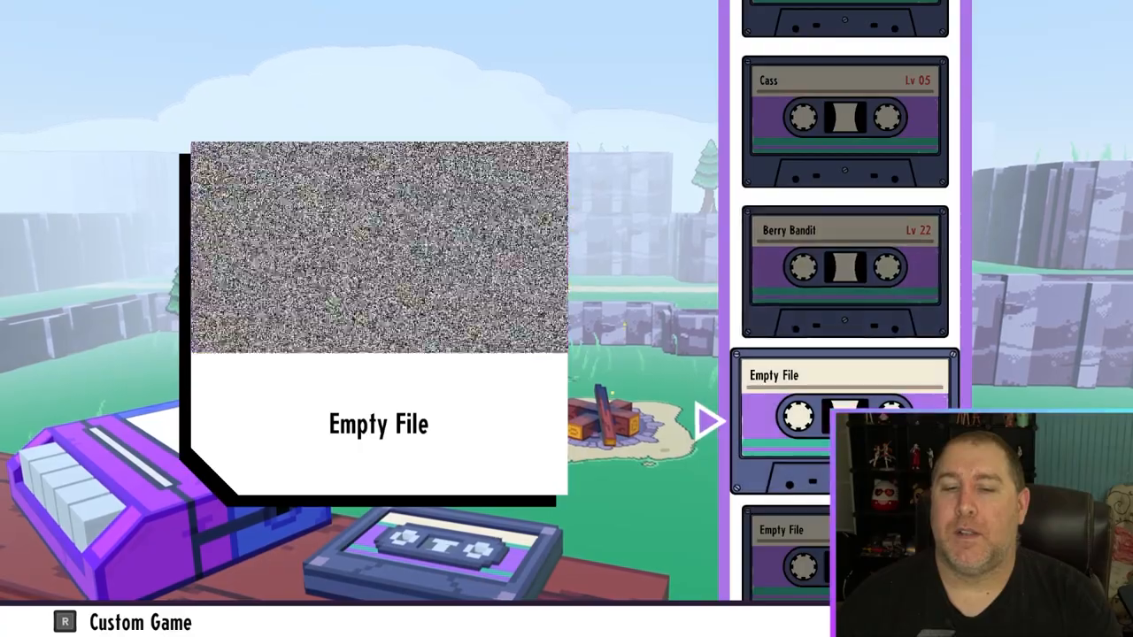
{"action": "scroll", "scroll_direction": "down", "scroll_amount": 3}
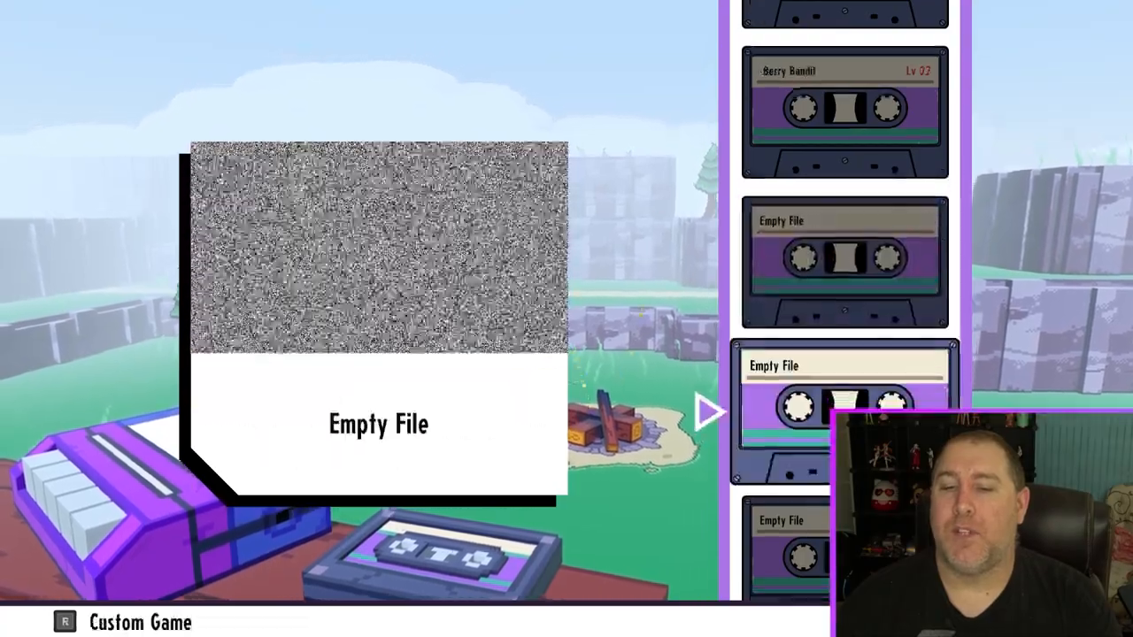
{"action": "scroll", "scroll_direction": "down", "scroll_amount": 3}
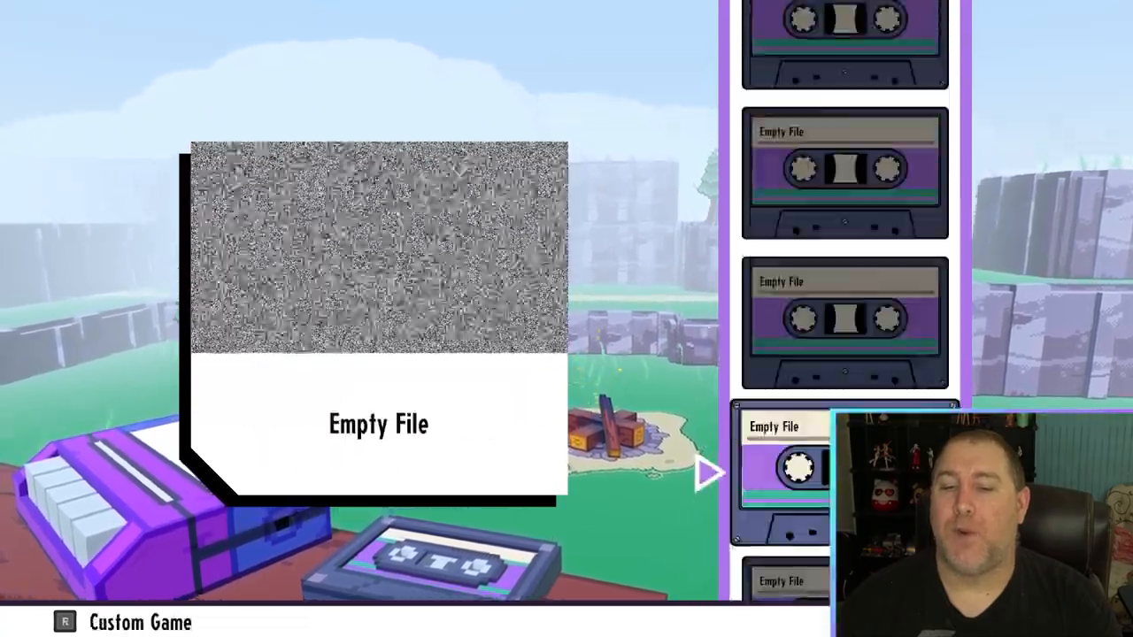
{"action": "scroll", "scroll_direction": "down", "scroll_amount": 3}
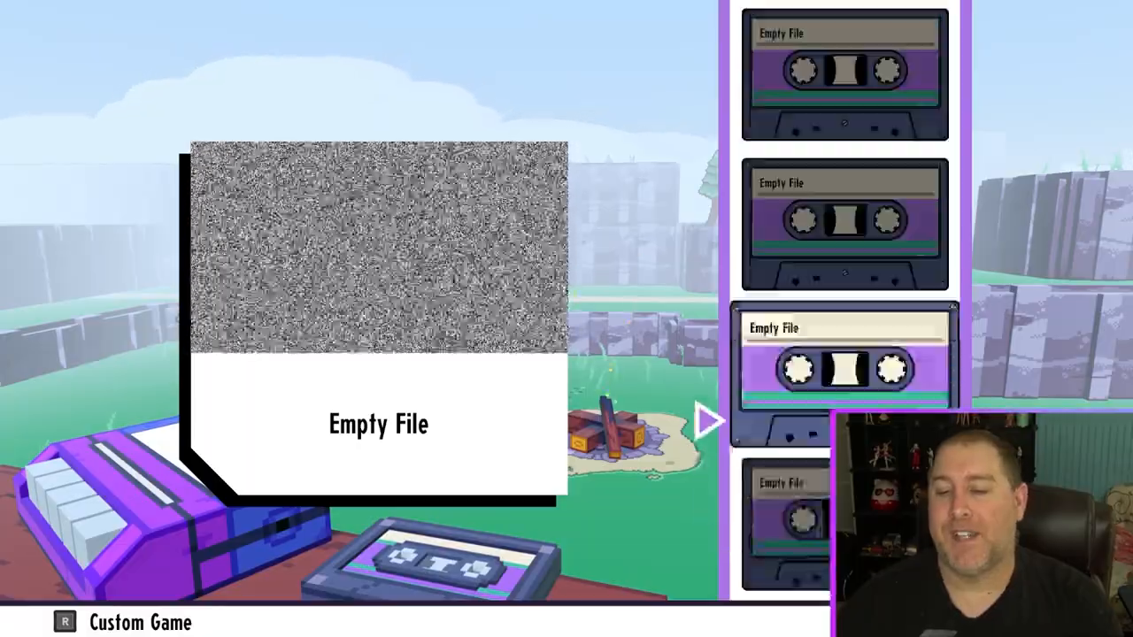